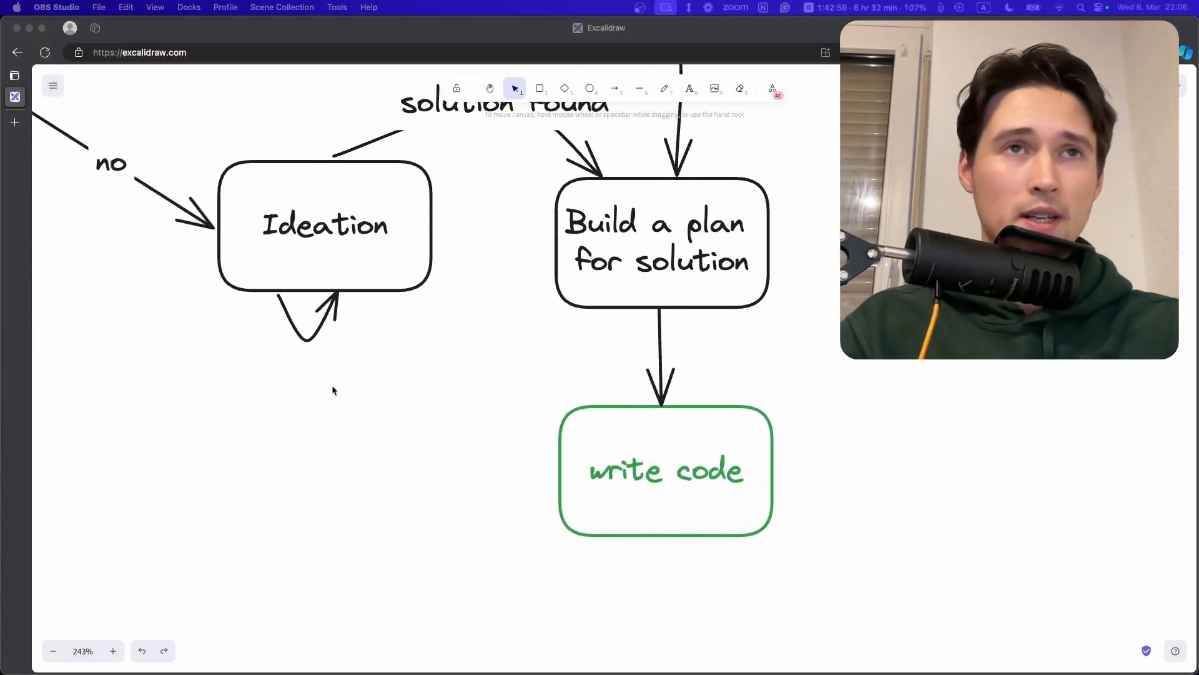
scroll("down", 3)
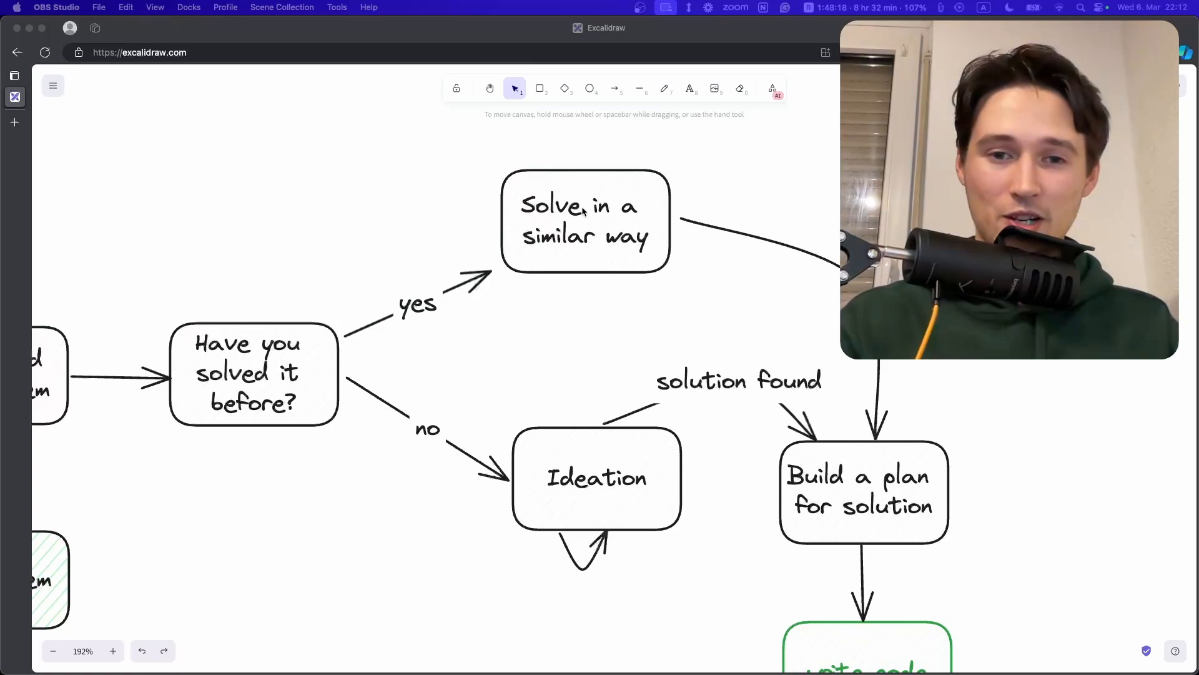
mouse_move(671, 332)
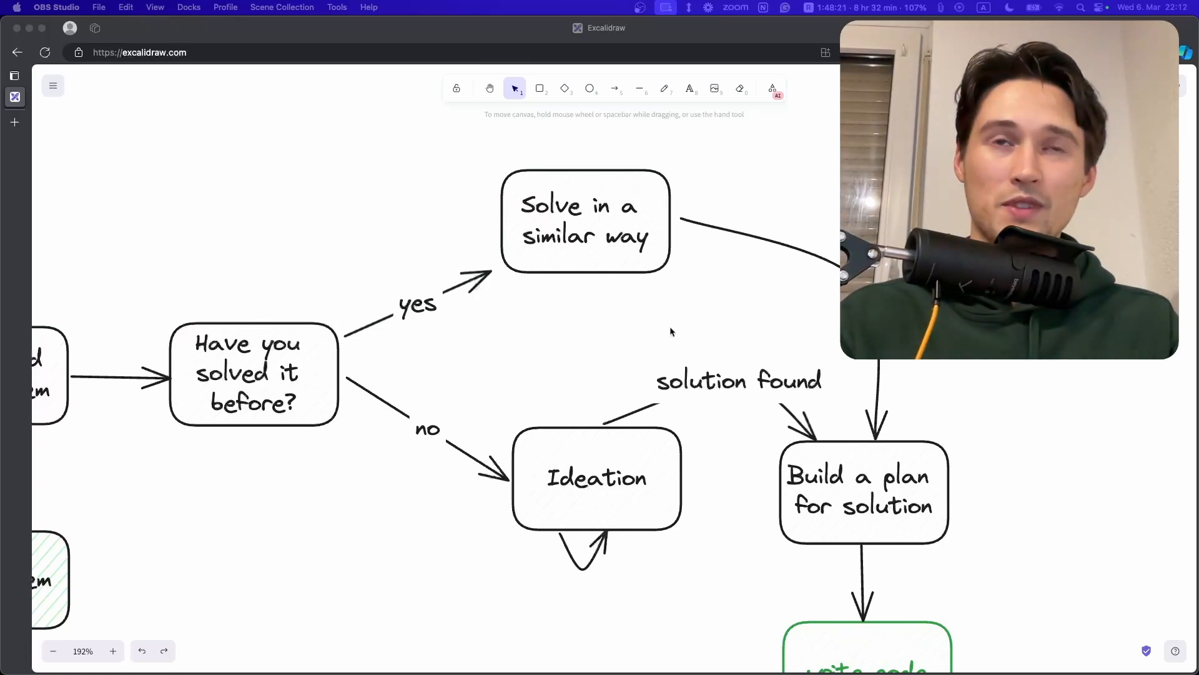
mouse_move(663, 324)
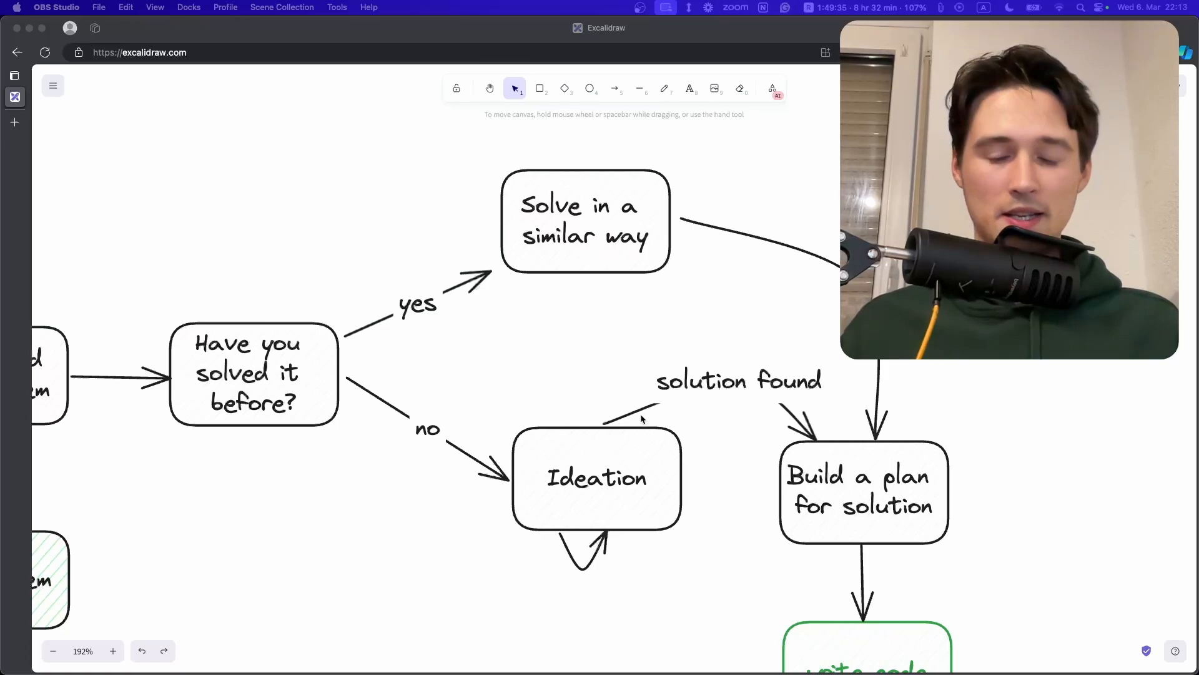
mouse_move(667, 357)
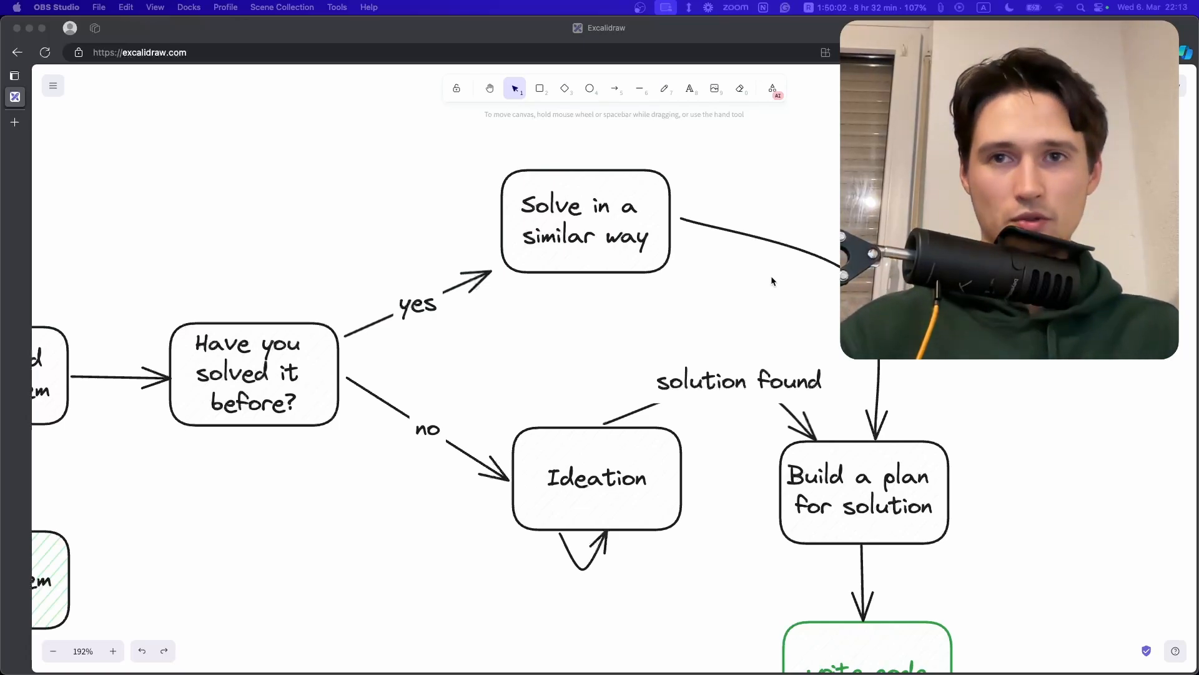
scroll("down", 3)
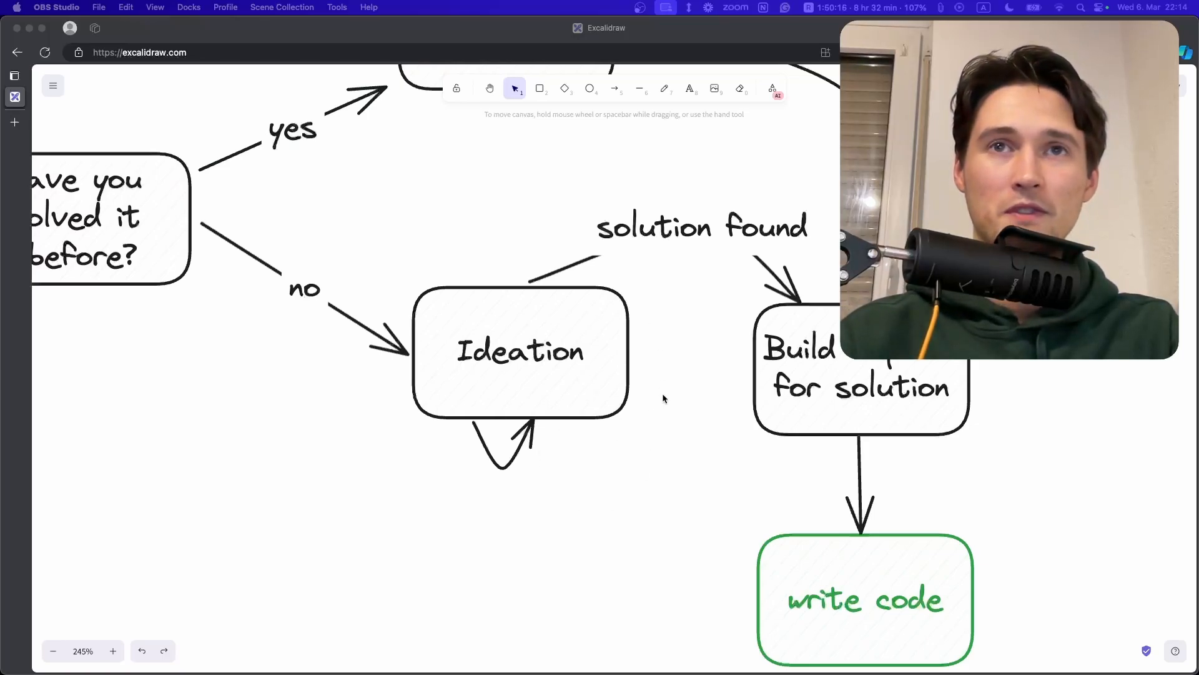
mouse_move(640, 391)
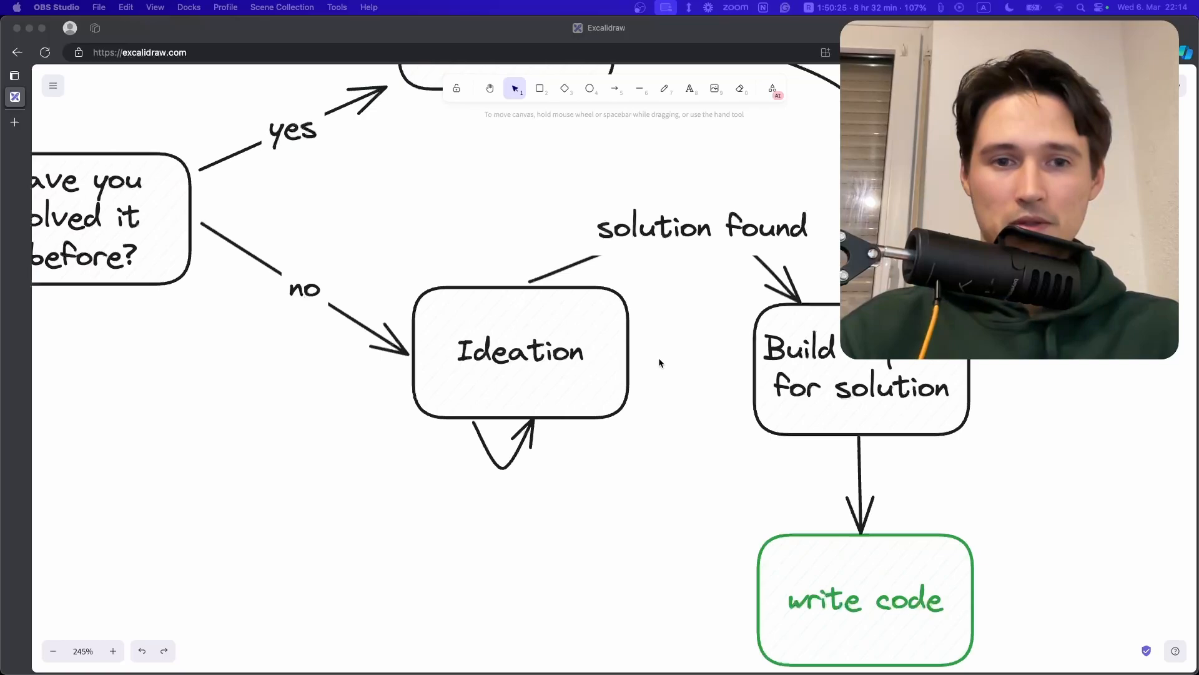
mouse_move(640, 438)
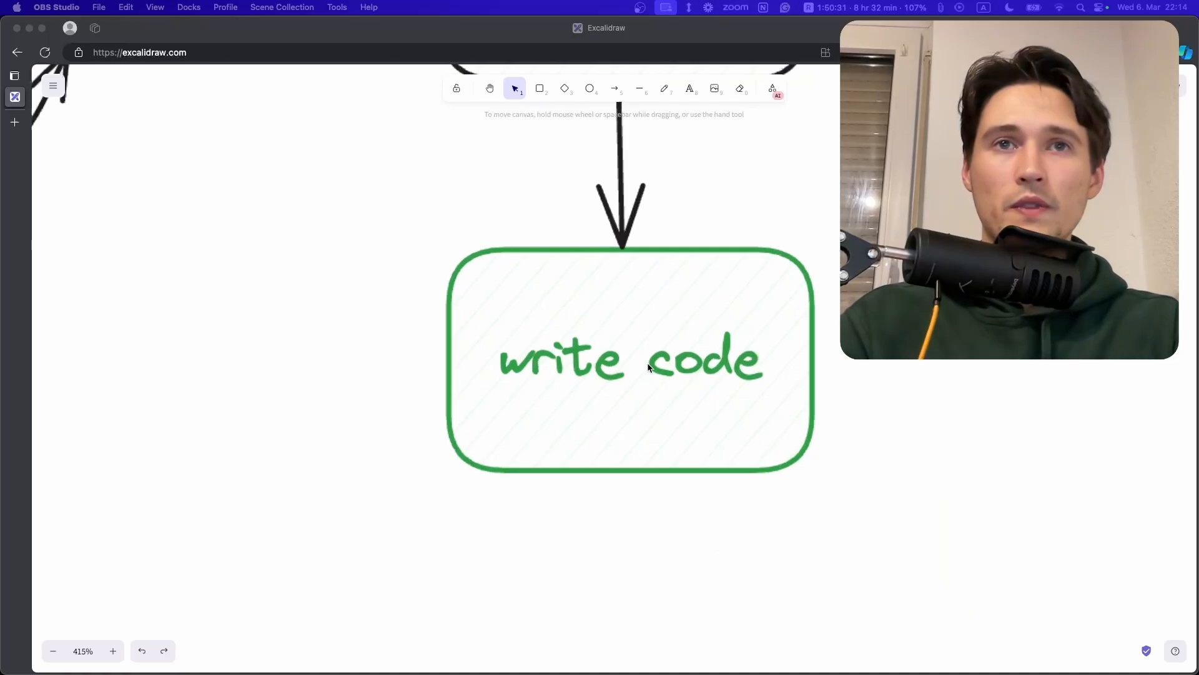
scroll("down", 3)
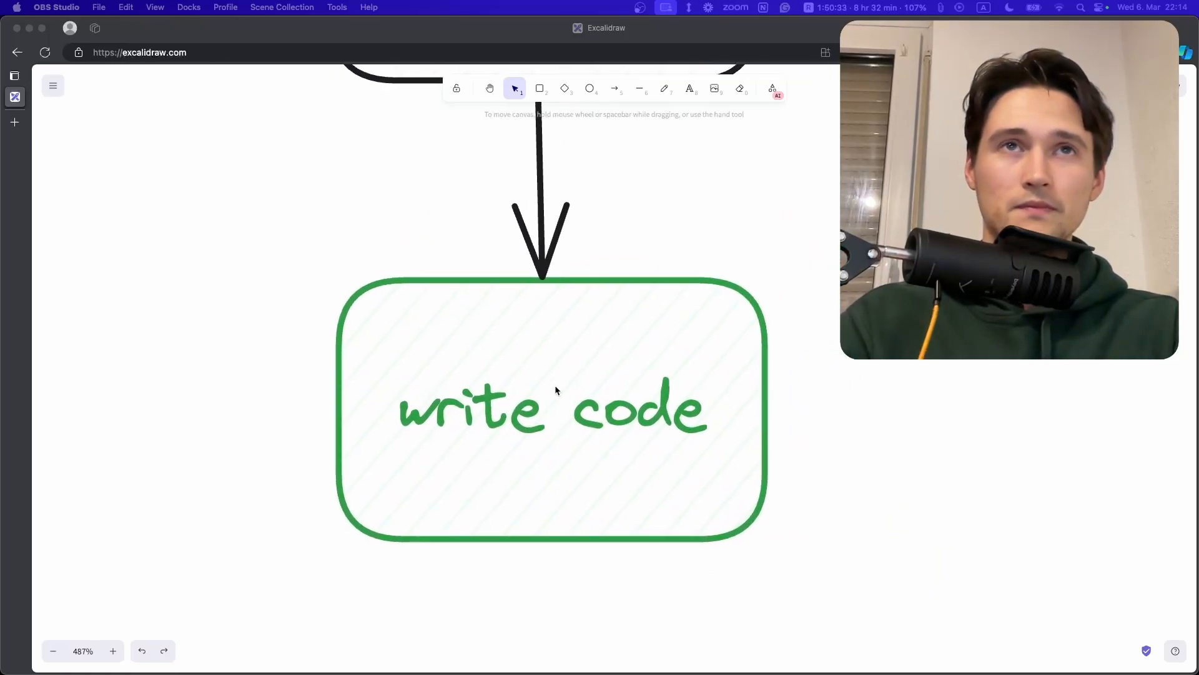
scroll("down", 3)
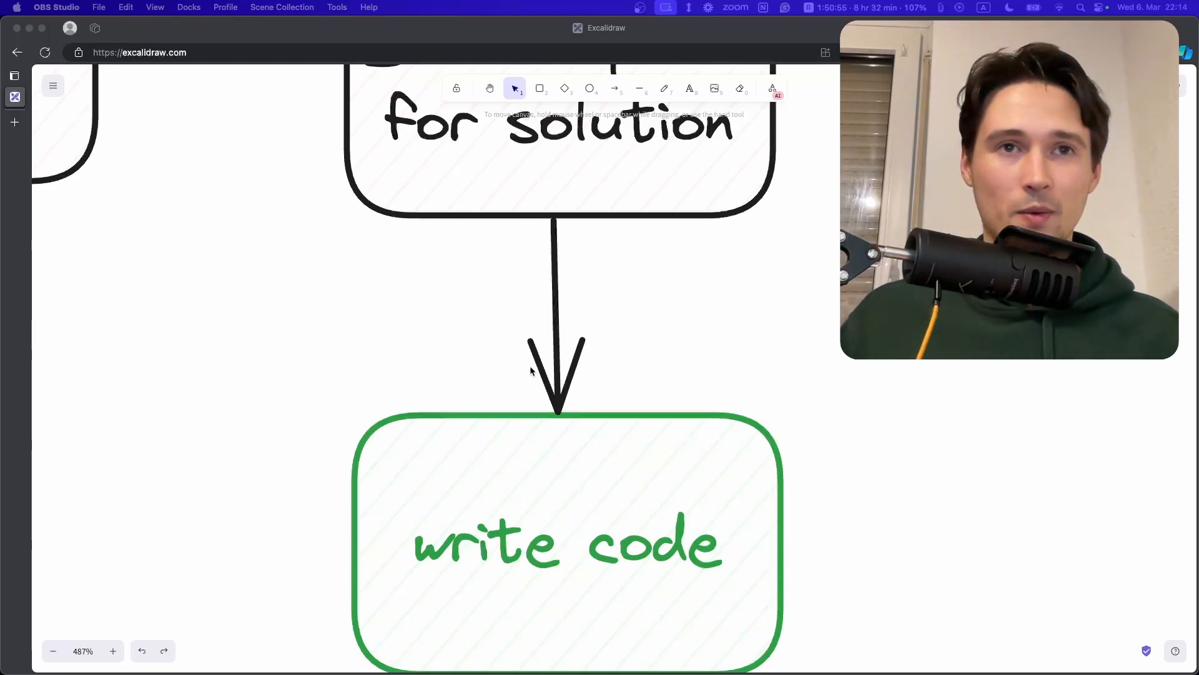
scroll("down", 3)
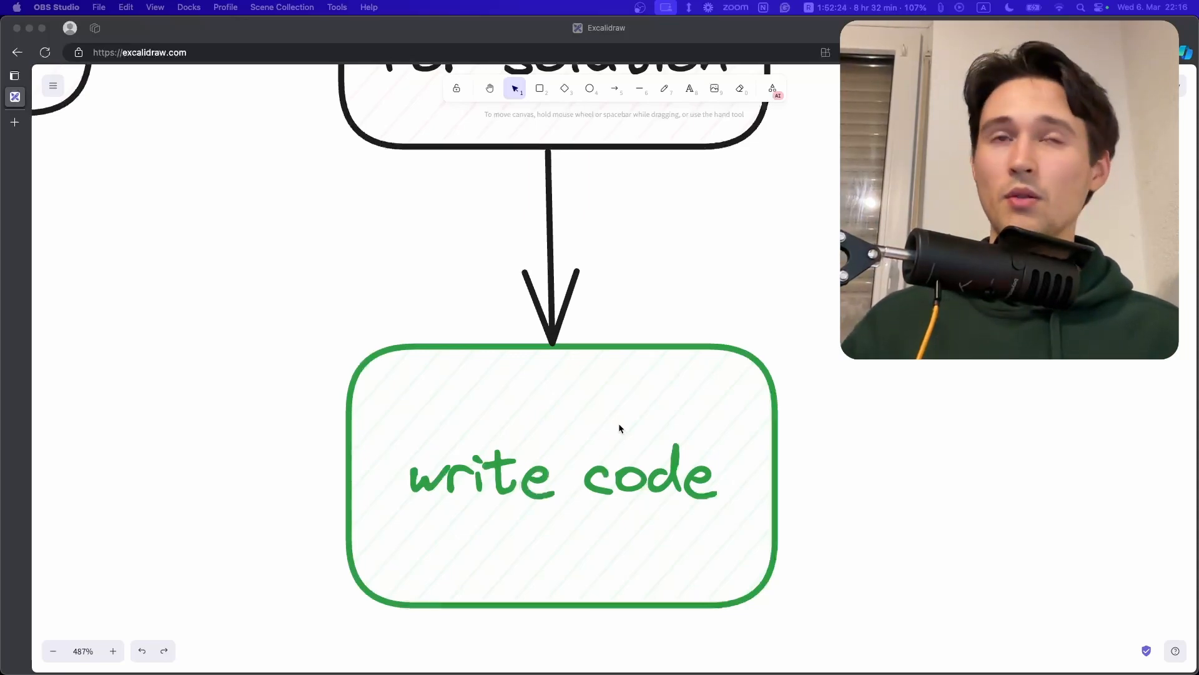
scroll("down", 3)
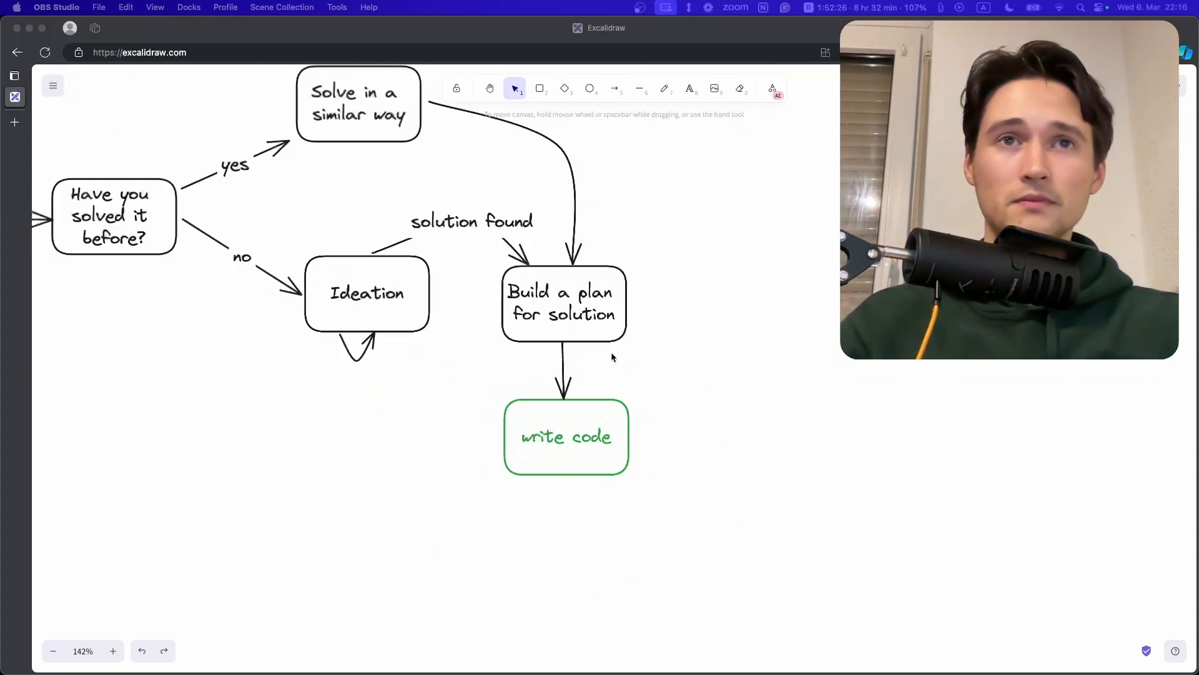